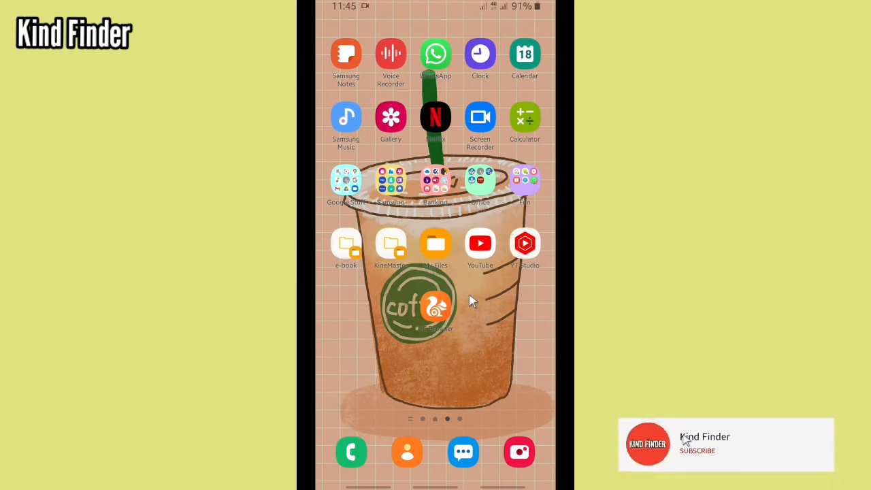
Step: Launch UC Browser and show the signed-in account's profile page
click(697, 451)
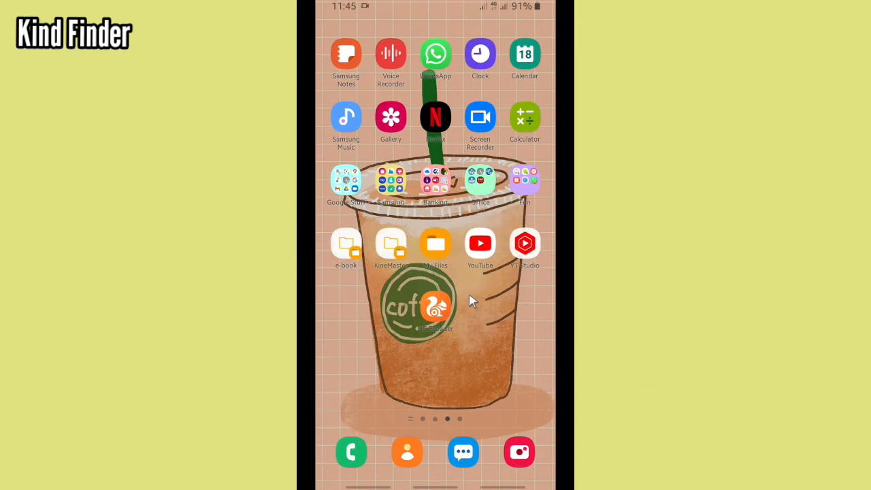
mouse_move(450, 352)
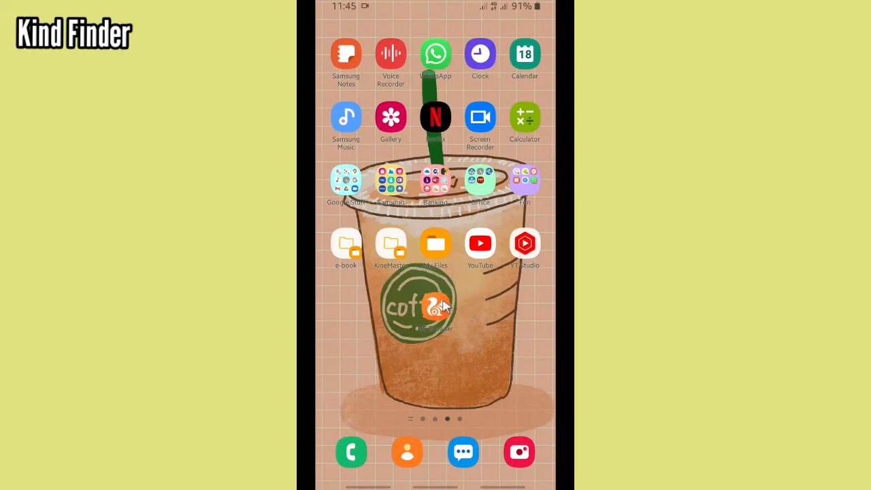
click(431, 308)
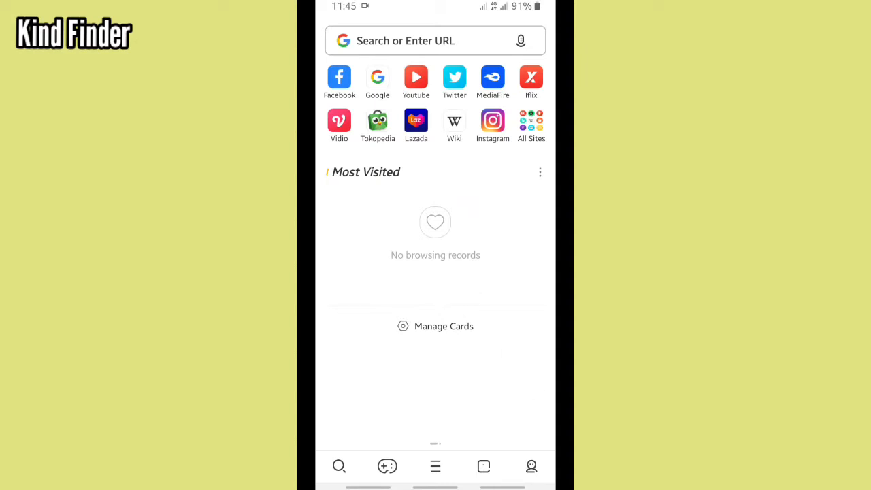
click(531, 465)
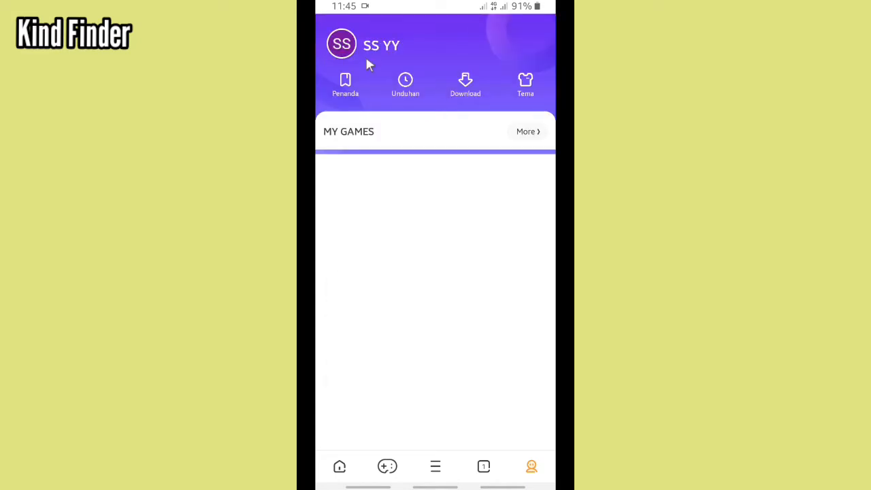
mouse_move(387, 458)
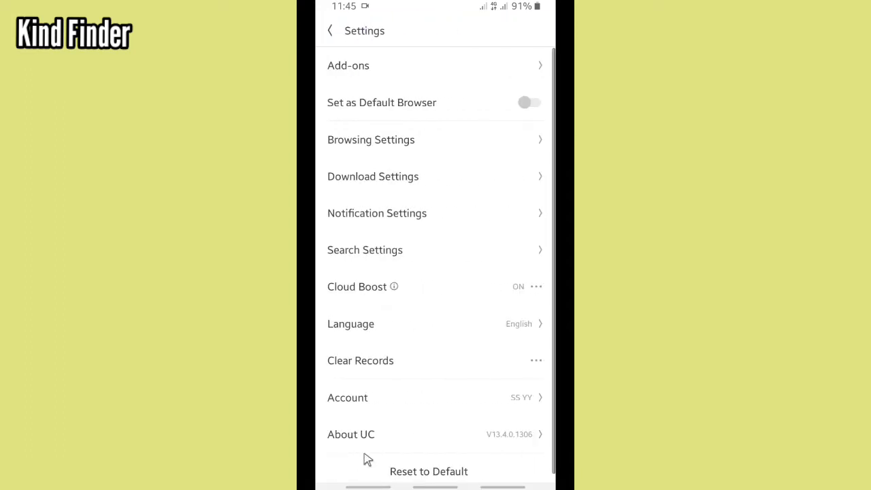
mouse_move(495, 422)
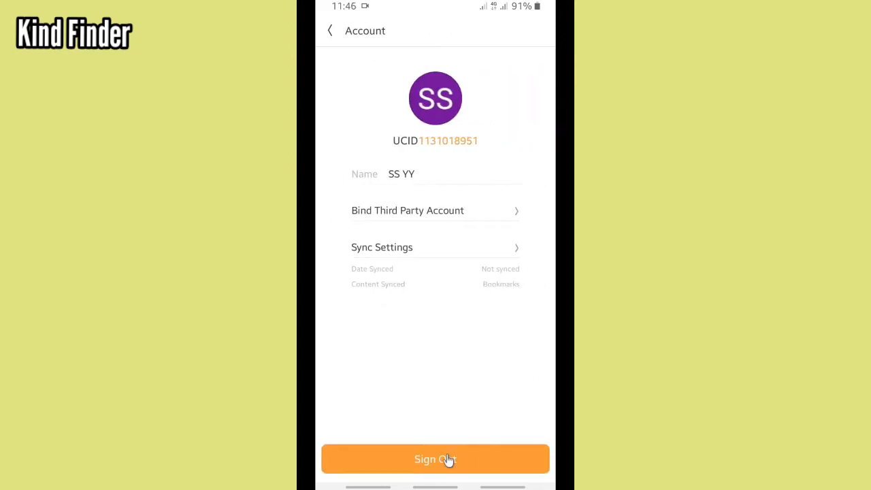
Step: Sign out of the old account and choose a different Google account to sign in
click(435, 458)
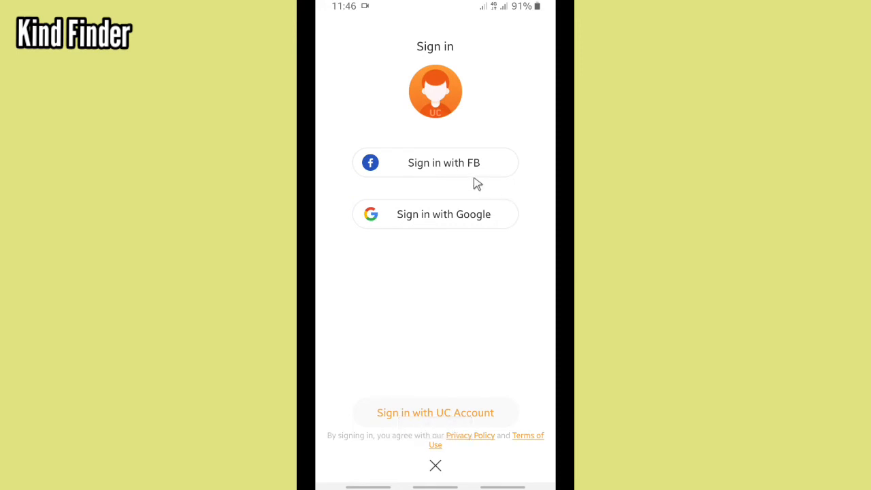
mouse_move(454, 243)
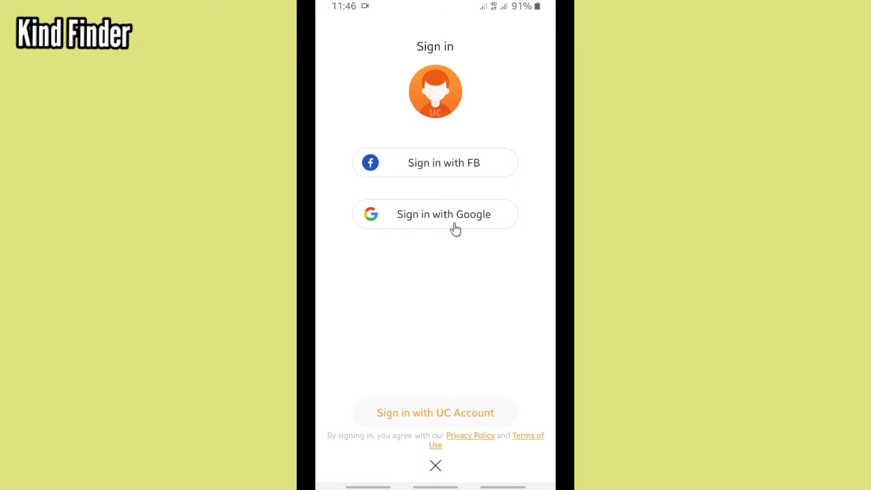
mouse_move(454, 221)
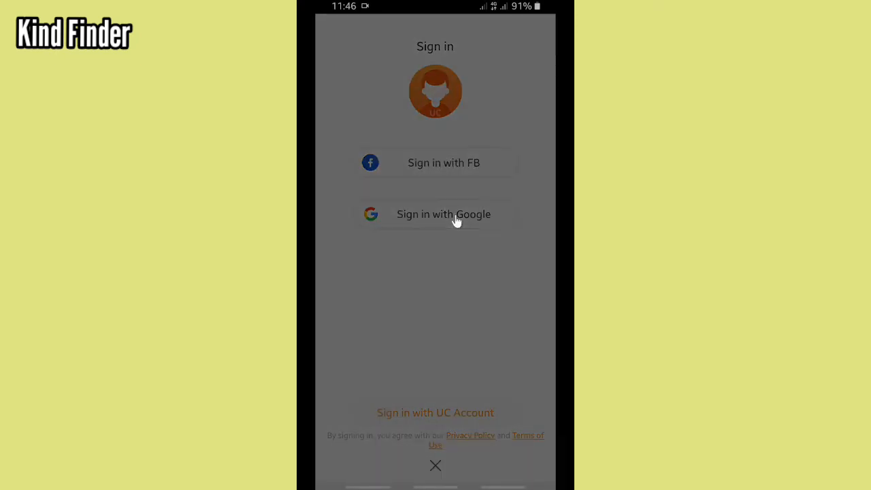
click(444, 214)
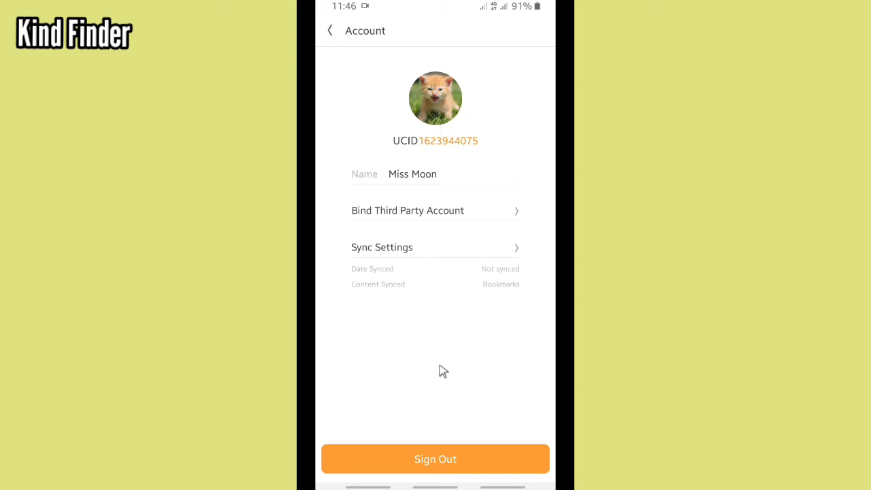
mouse_move(415, 36)
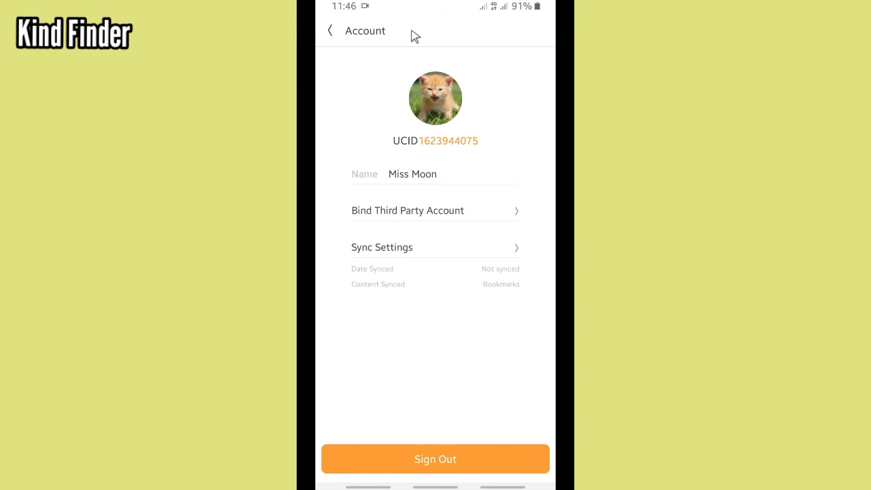
Step: Go back through settings to the profile screen showing the new account
click(329, 30)
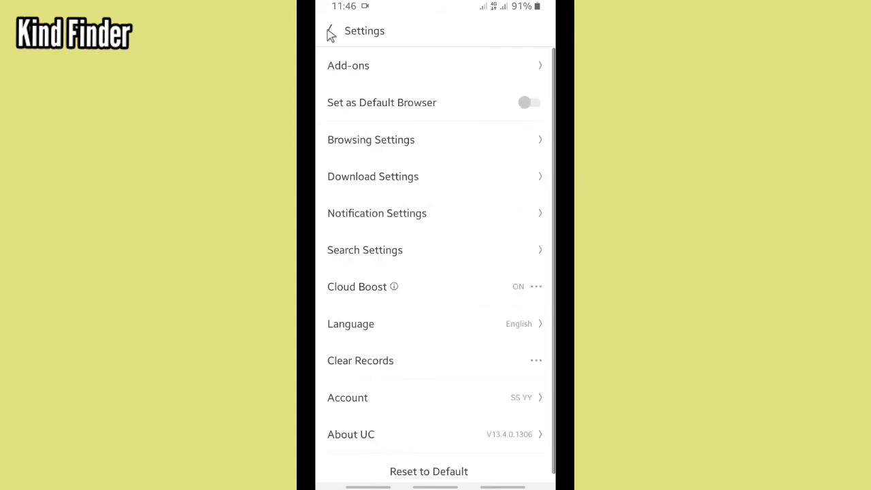
click(329, 33)
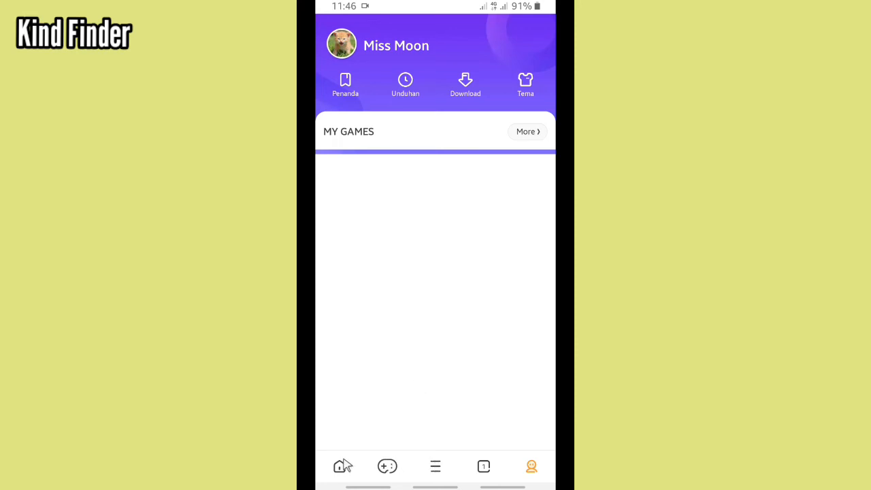
mouse_move(430, 382)
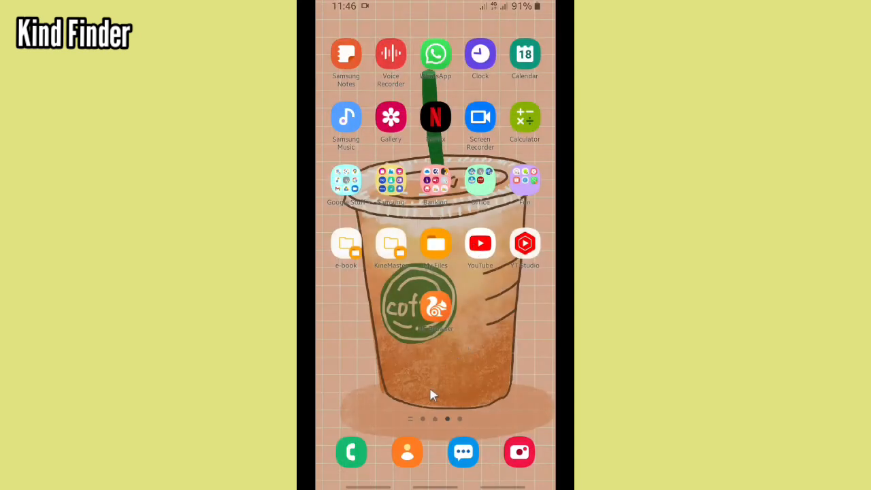
mouse_move(436, 363)
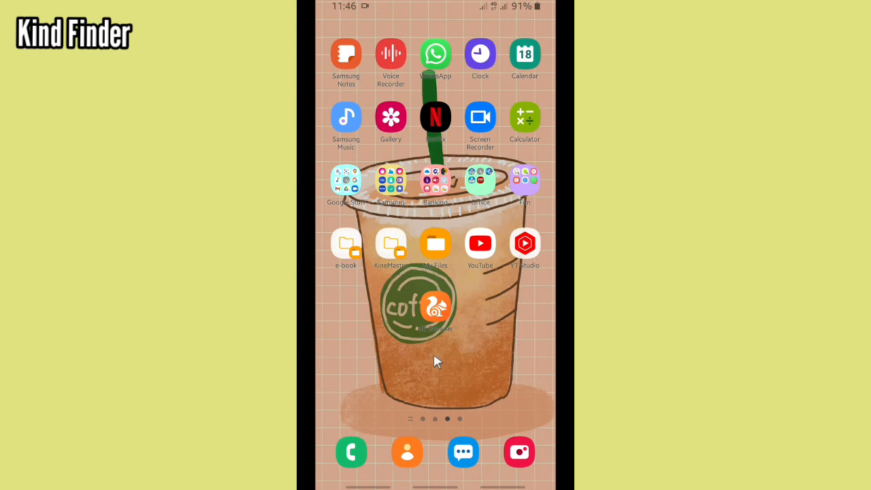